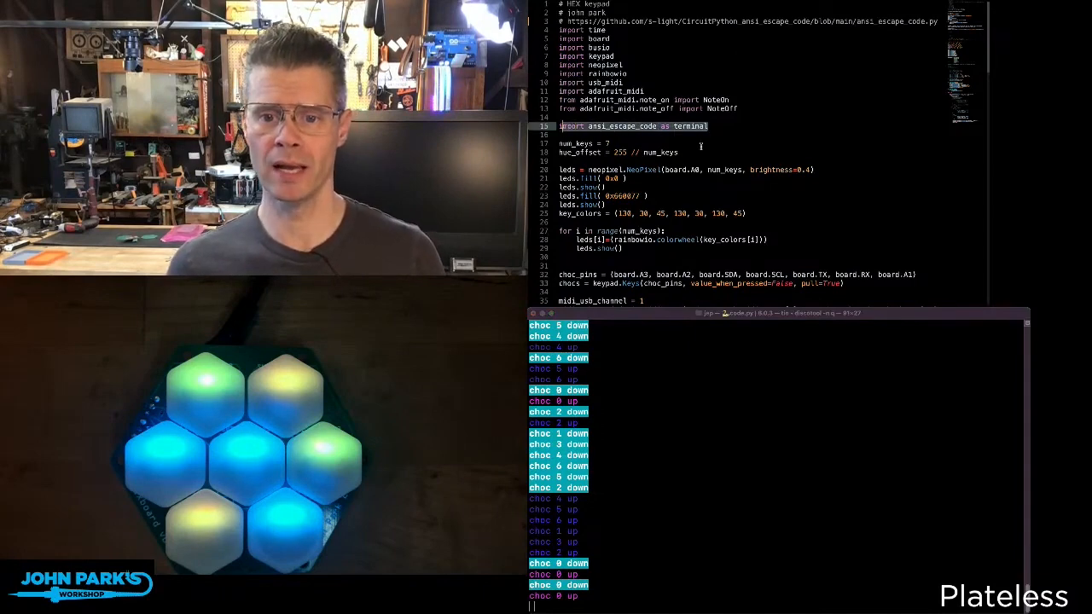
scroll("down", 3)
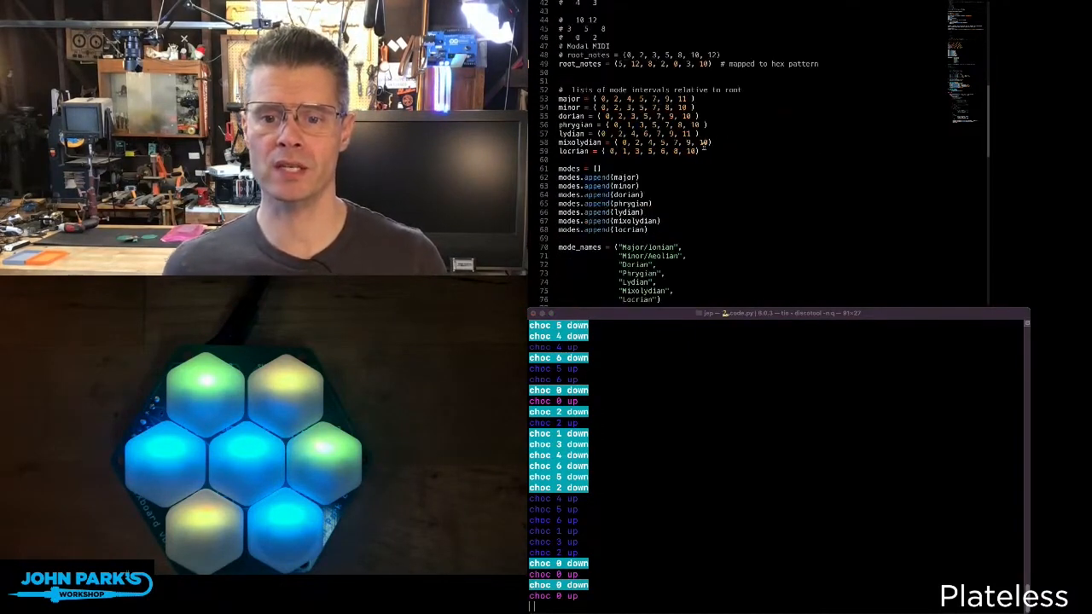